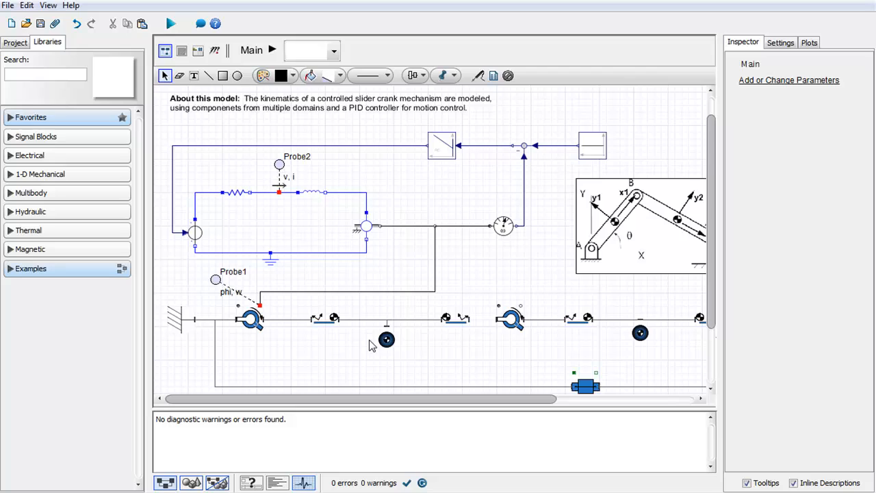
{"action": "mouse_move", "coordinate": [481, 308]}
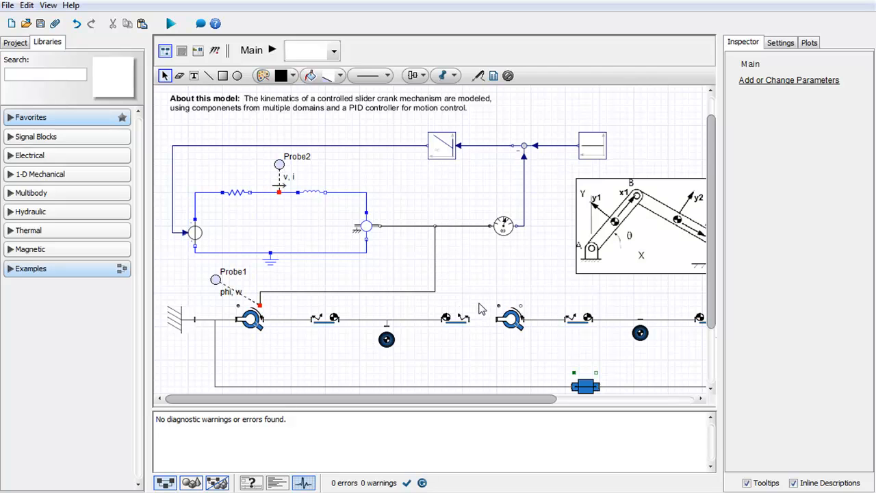
Step: Group the two body frames and the mass into a subsystem named Link
{"action": "left_click_drag", "start_coordinate": [479, 308], "coordinate": [290, 363]}
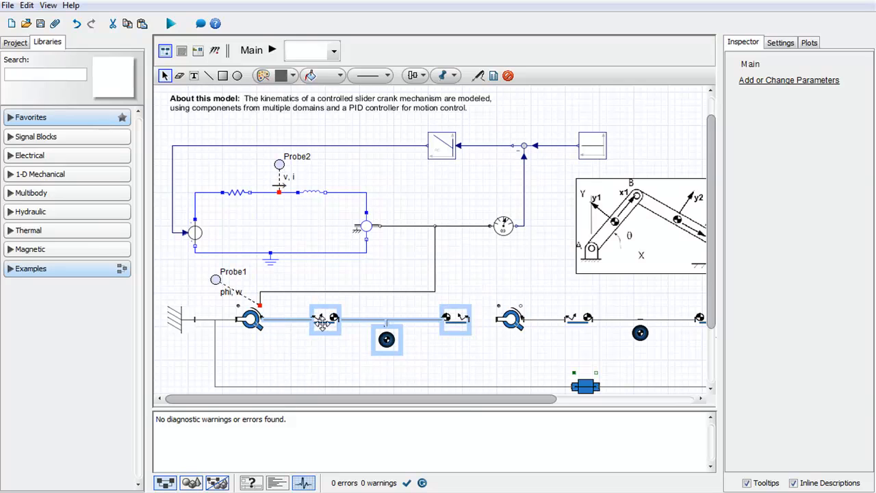
{"action": "right_click", "coordinate": [326, 318]}
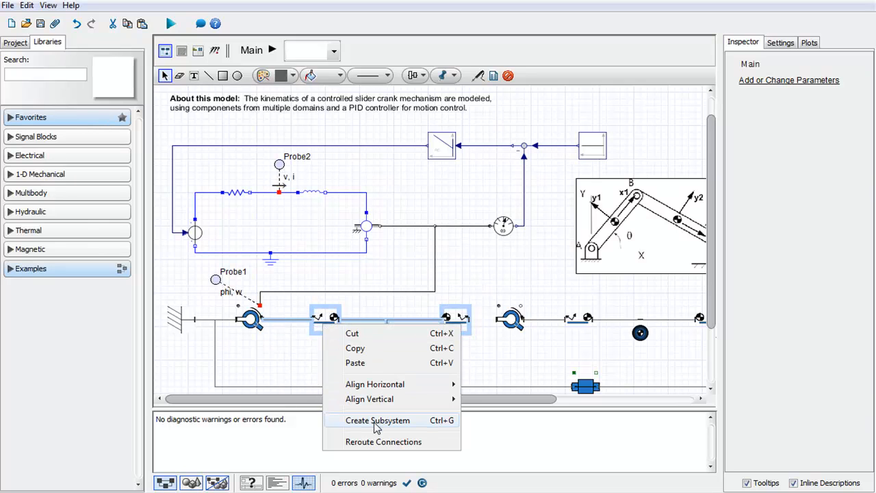
{"action": "left_click", "coordinate": [378, 419]}
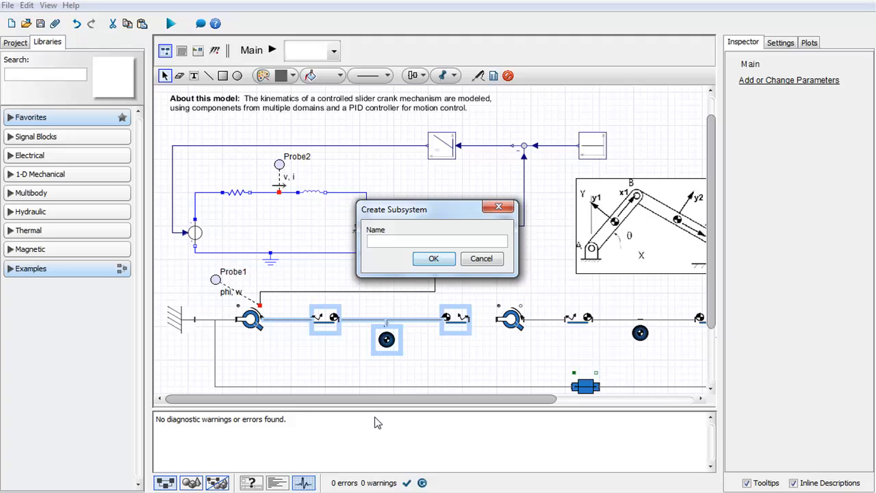
{"action": "type", "text": "Link"}
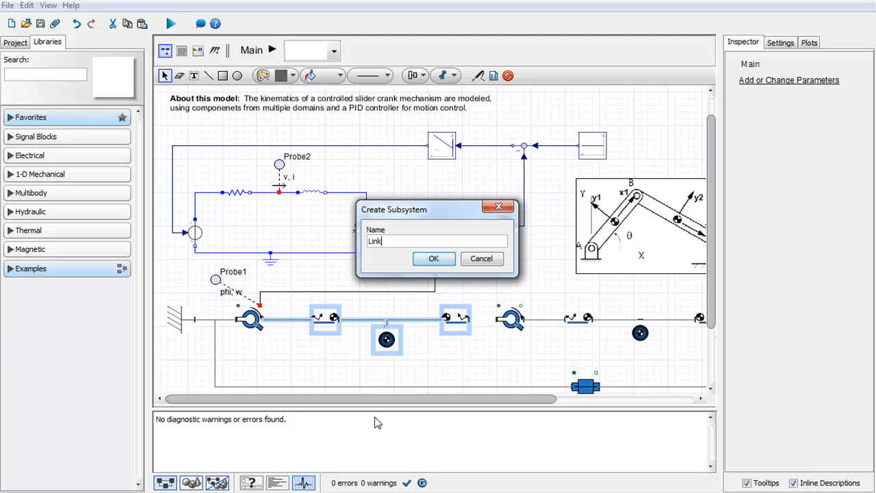
{"action": "left_click", "coordinate": [433, 258]}
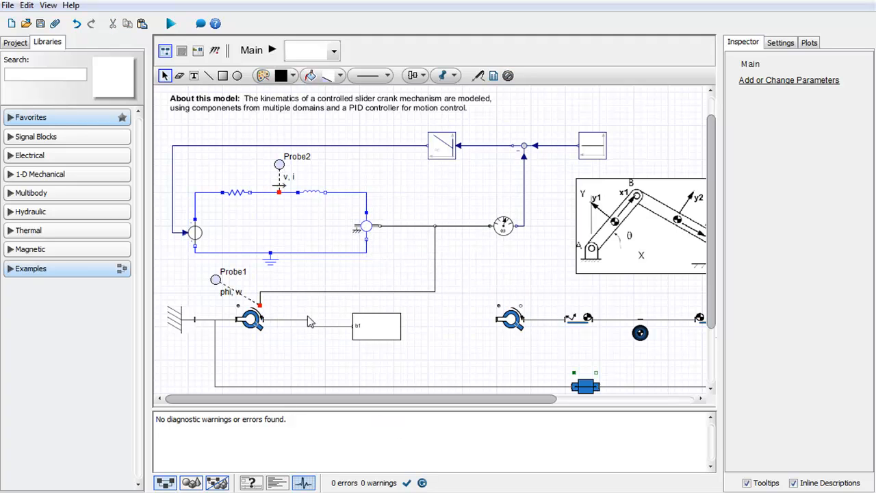
{"action": "left_click", "coordinate": [367, 321]}
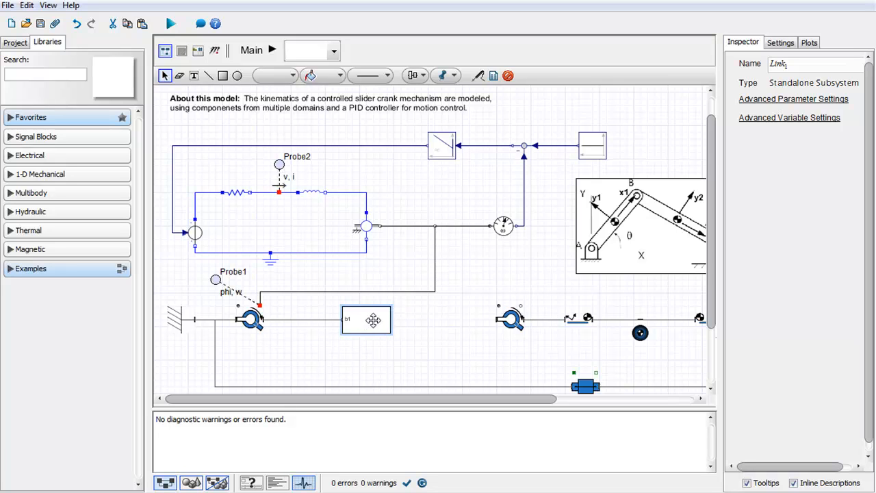
{"action": "double_click", "coordinate": [366, 320]}
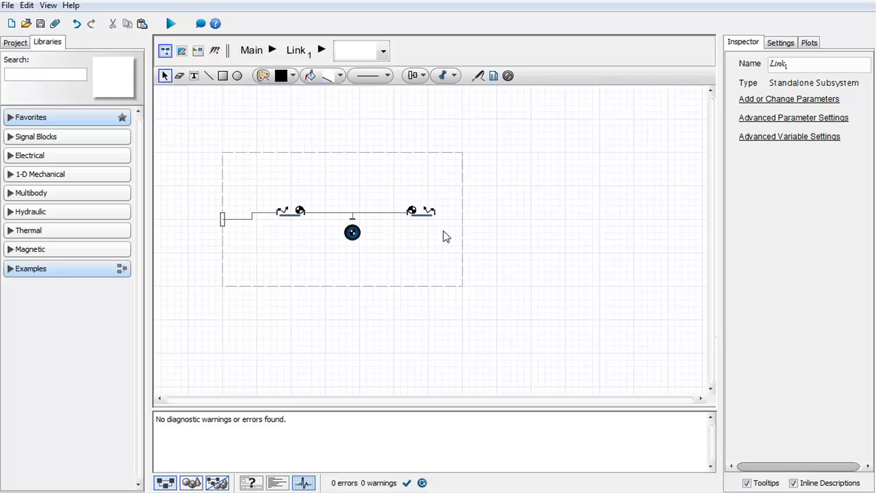
{"action": "mouse_move", "coordinate": [446, 228]}
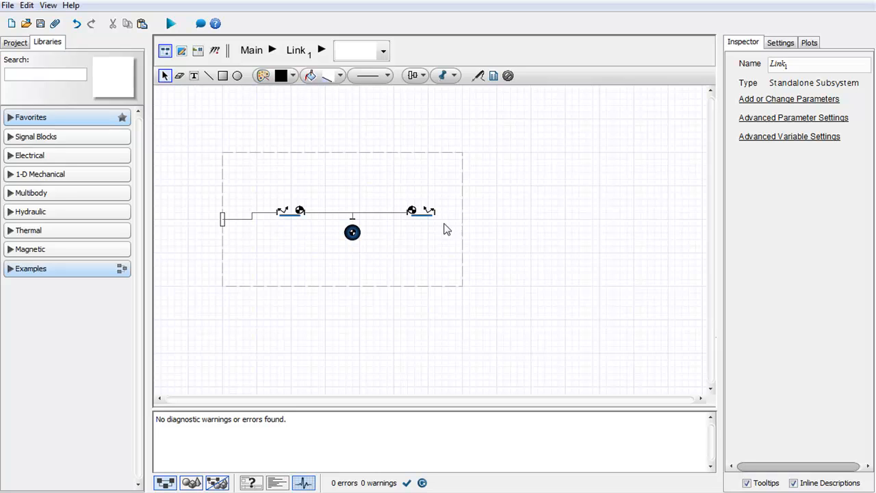
{"action": "mouse_move", "coordinate": [433, 210]}
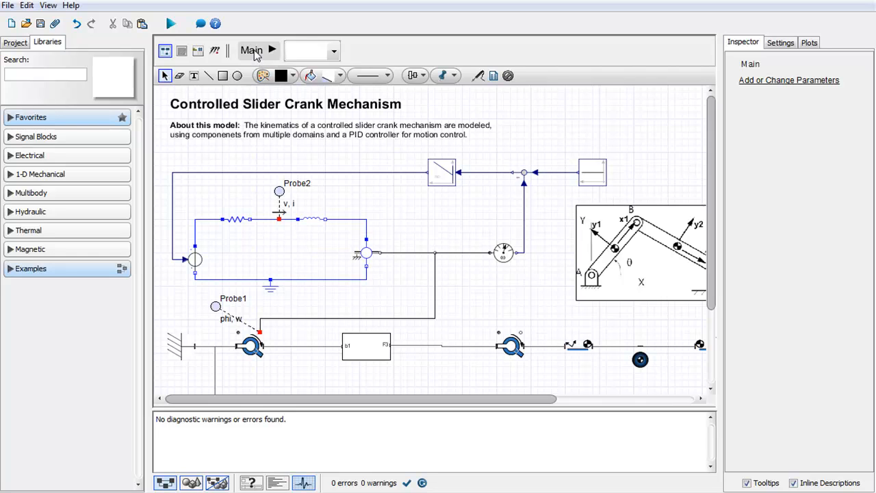
{"action": "mouse_move", "coordinate": [361, 345]}
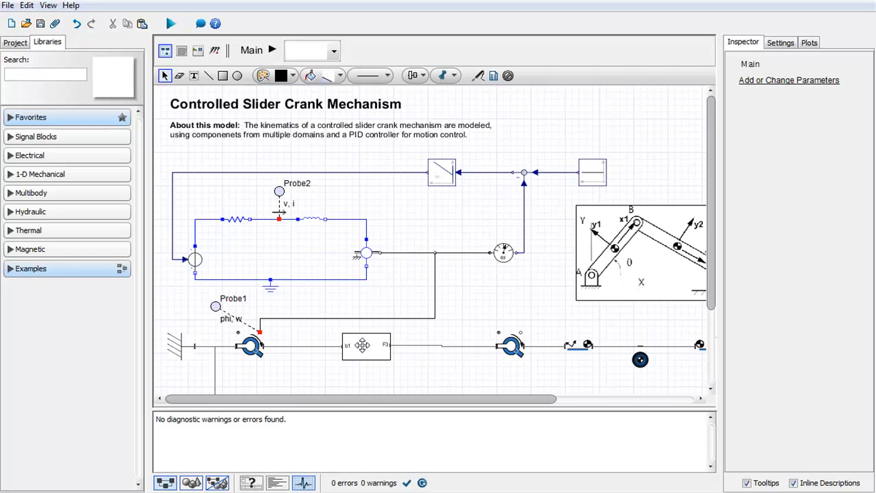
{"action": "mouse_move", "coordinate": [372, 357]}
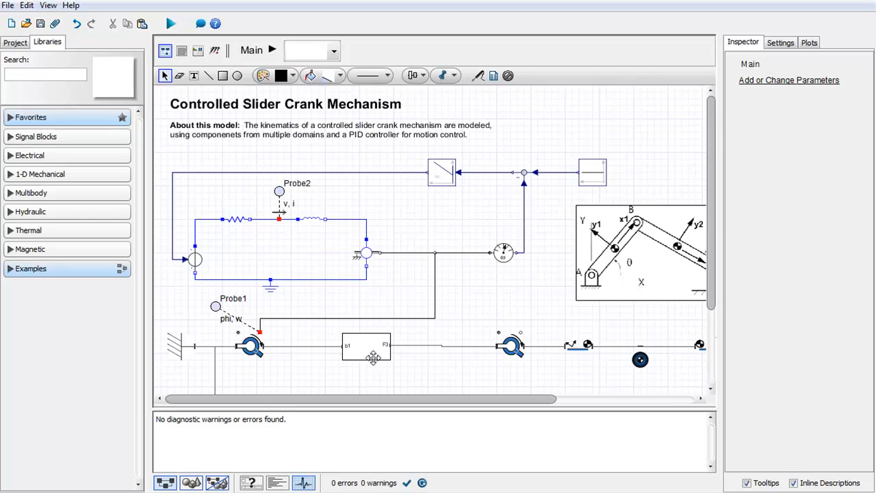
{"action": "mouse_move", "coordinate": [366, 350]}
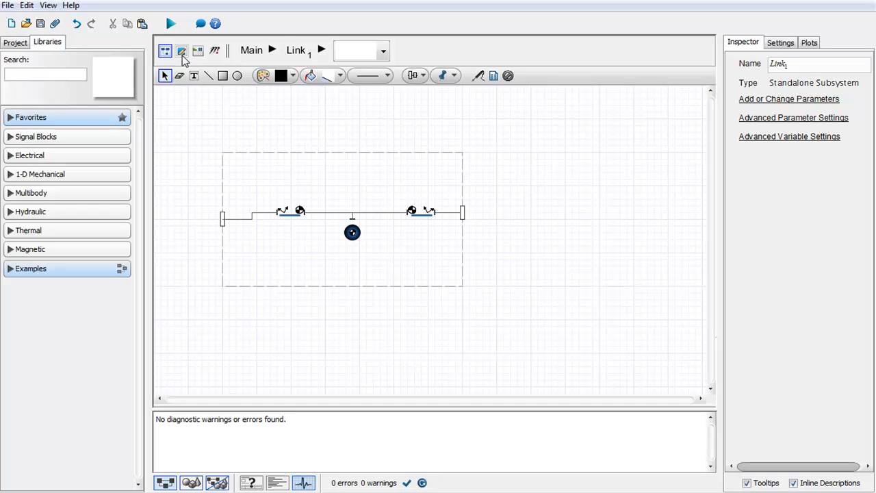
Step: Set the Link subsystem's icon fill style to Image so it shows a link picture
{"action": "left_click", "coordinate": [181, 49]}
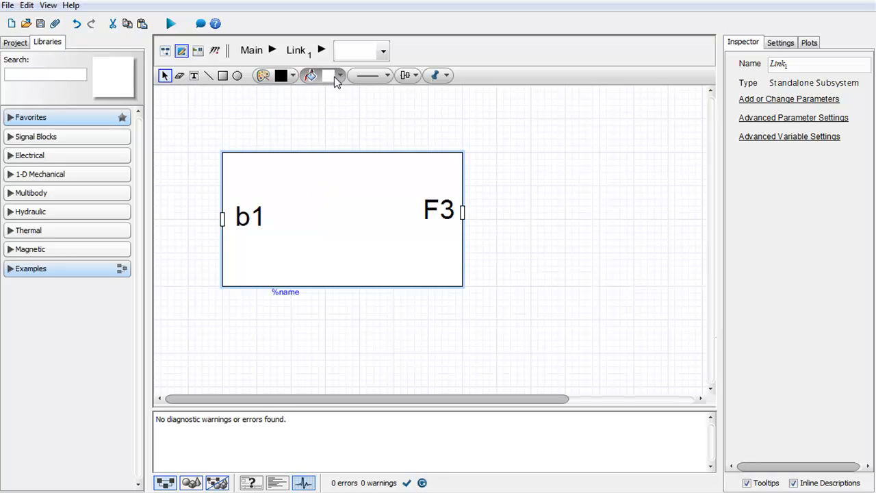
{"action": "left_click", "coordinate": [329, 75]}
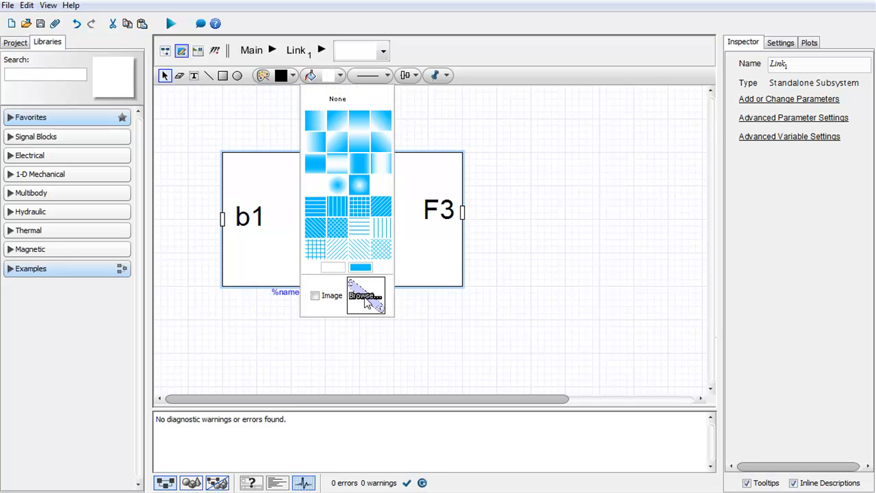
{"action": "left_click", "coordinate": [364, 295]}
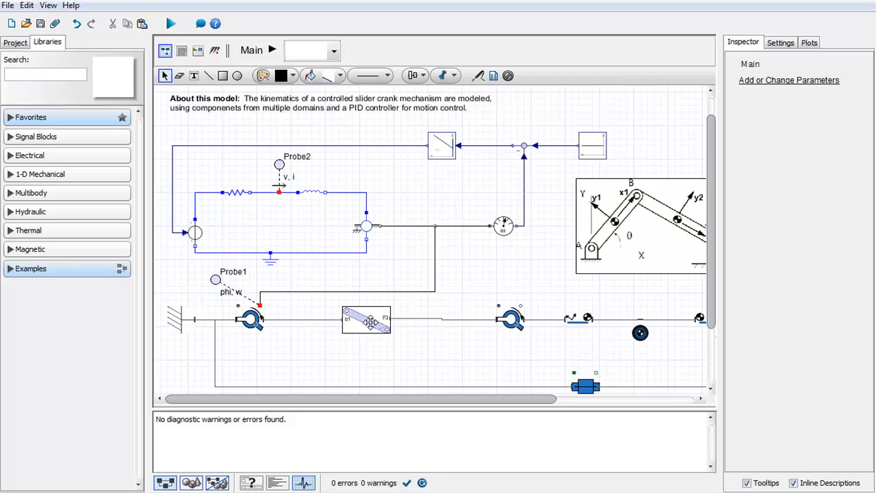
Step: Enter the Link subsystem and show its parameter definitions
{"action": "left_click", "coordinate": [367, 321]}
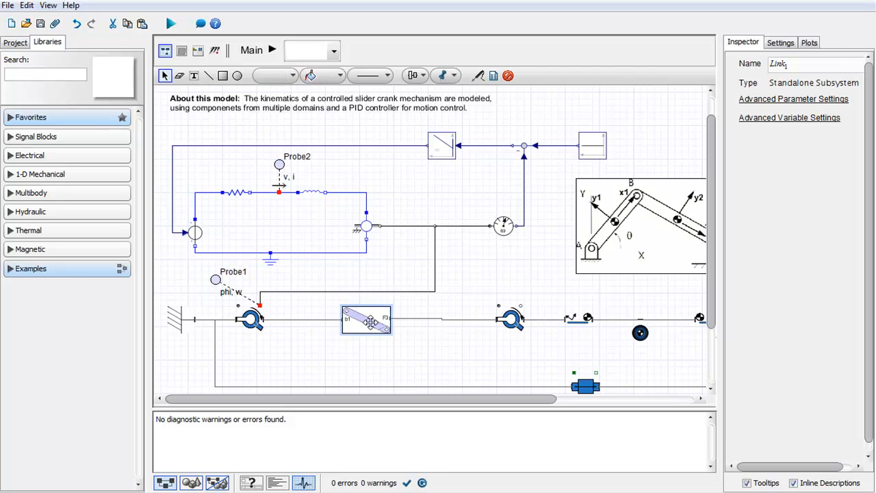
{"action": "double_click", "coordinate": [367, 320]}
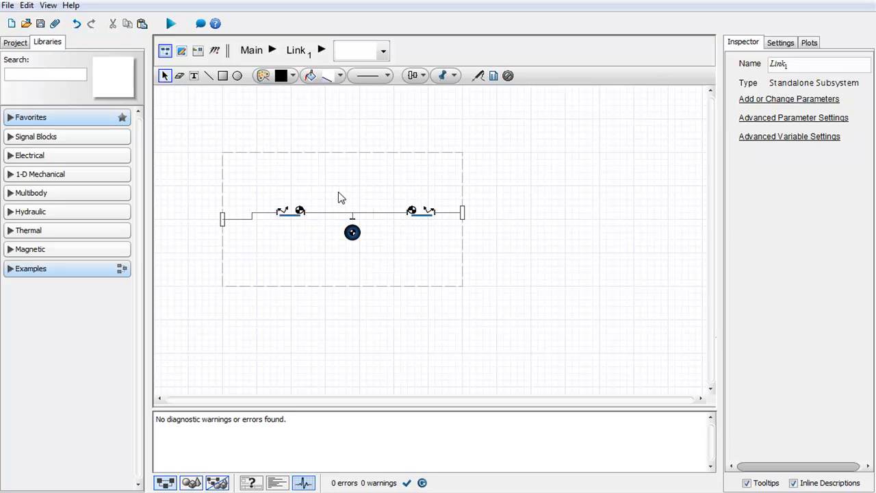
{"action": "mouse_move", "coordinate": [241, 150]}
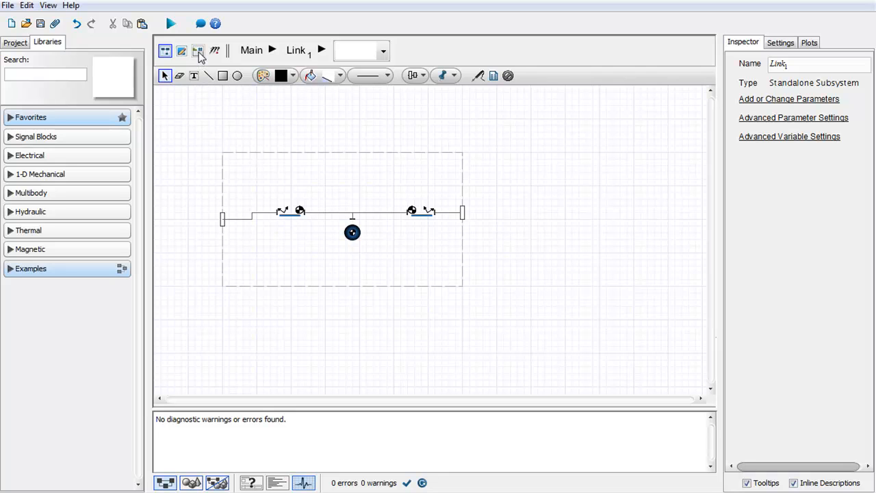
{"action": "left_click", "coordinate": [197, 51]}
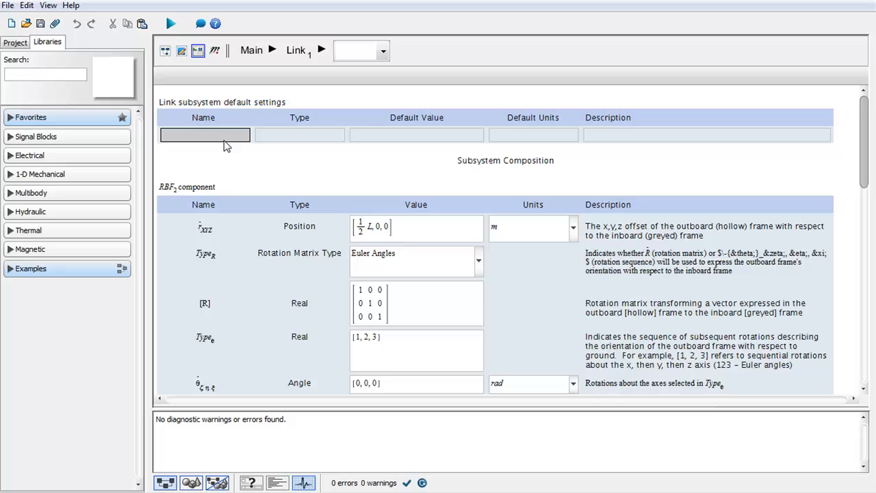
Step: Add parameter L of type Real, default 1, described as Length of Link
{"action": "left_click", "coordinate": [206, 135]}
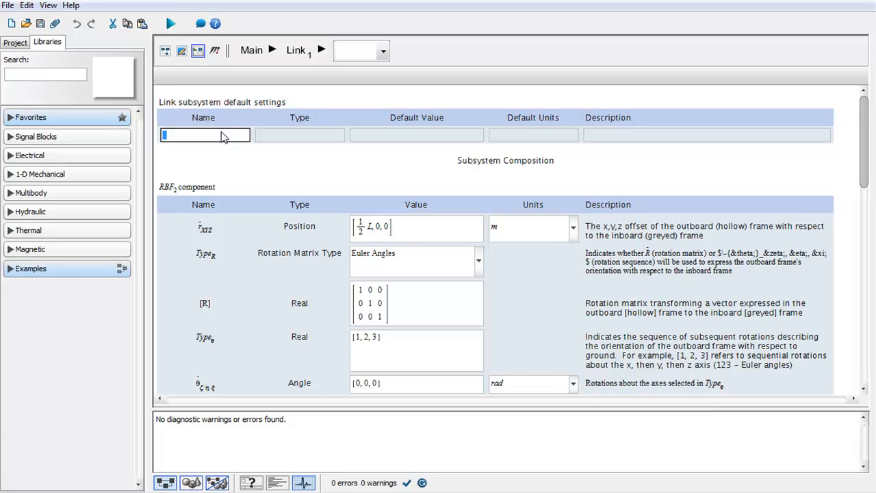
{"action": "type", "text": "L"}
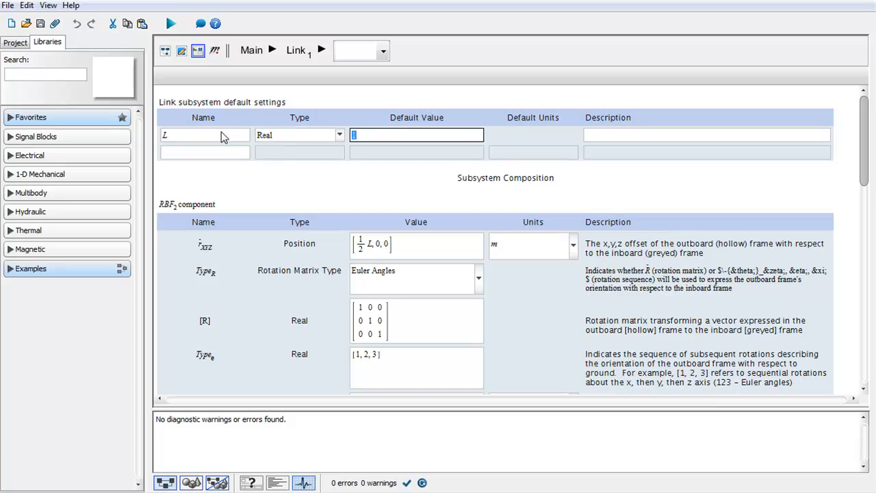
{"action": "type", "text": "Le"}
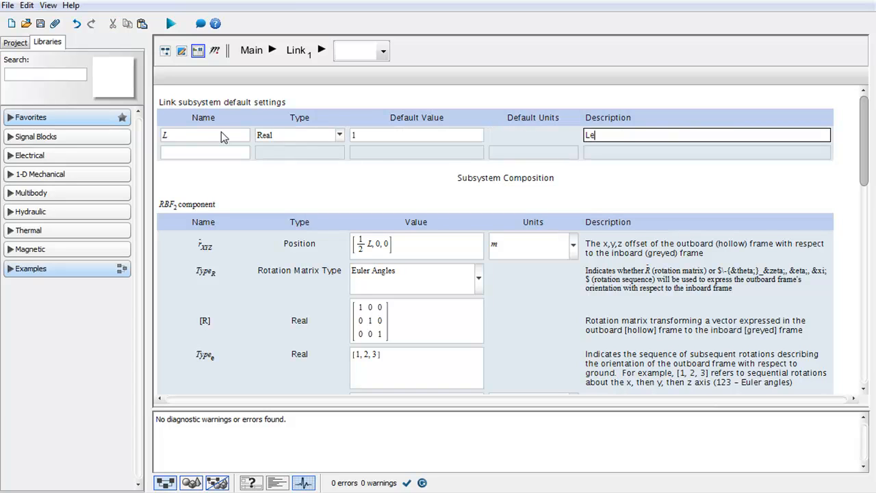
{"action": "type", "text": "ngth of Link"}
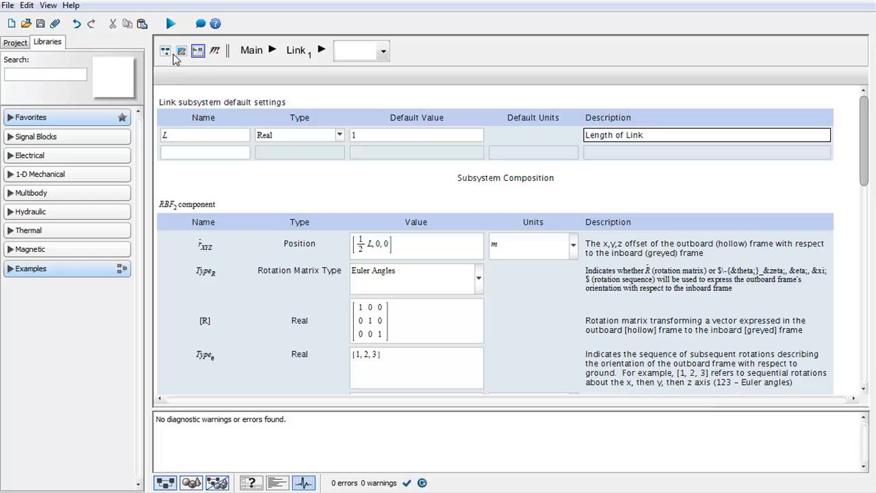
Step: Return to the main diagram and inspect the Link block's exposed parameter L = 1
{"action": "left_click", "coordinate": [164, 51]}
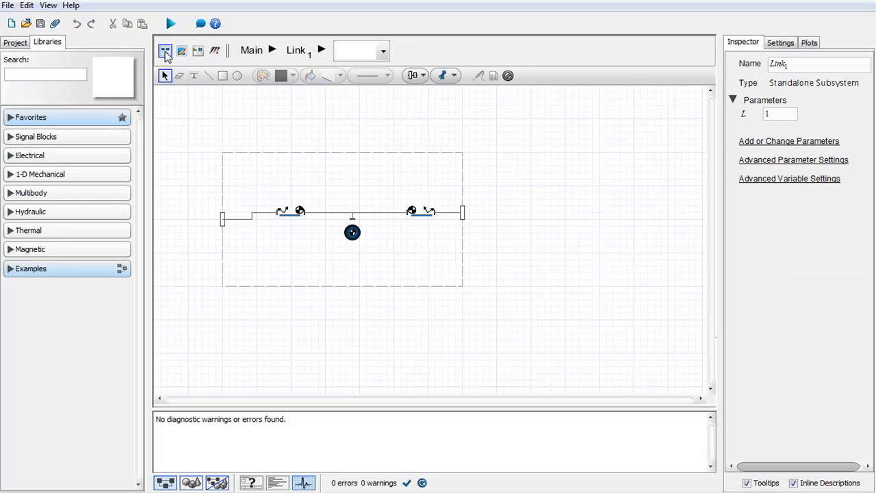
{"action": "left_click", "coordinate": [252, 49]}
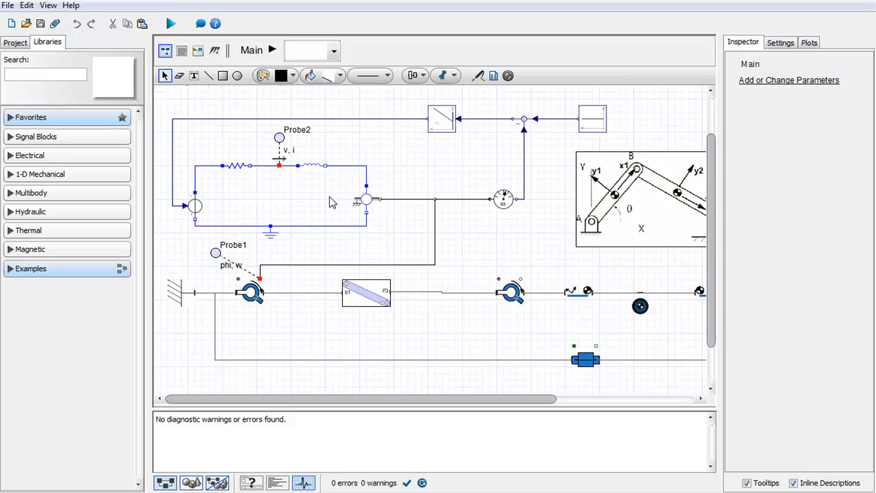
{"action": "left_click", "coordinate": [367, 293]}
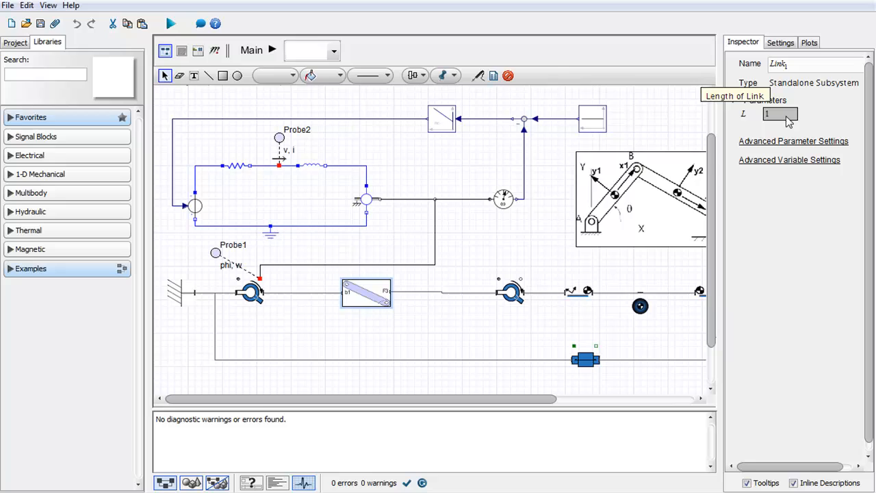
{"action": "mouse_move", "coordinate": [792, 115]}
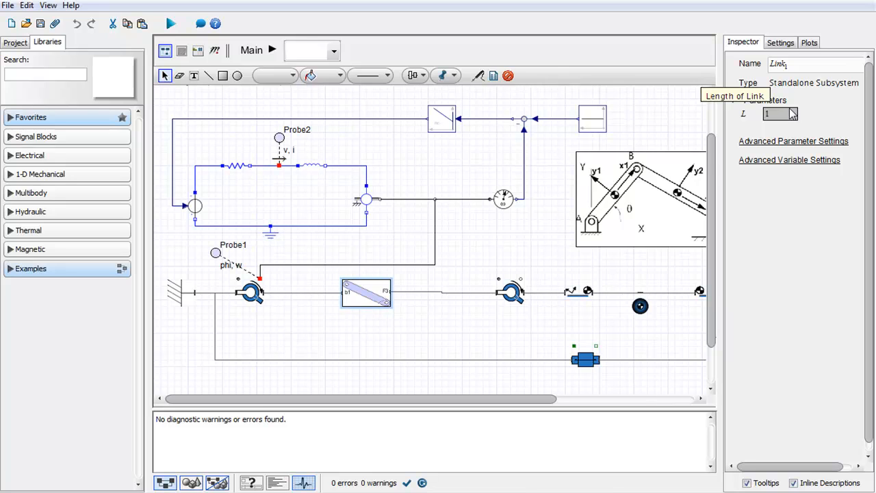